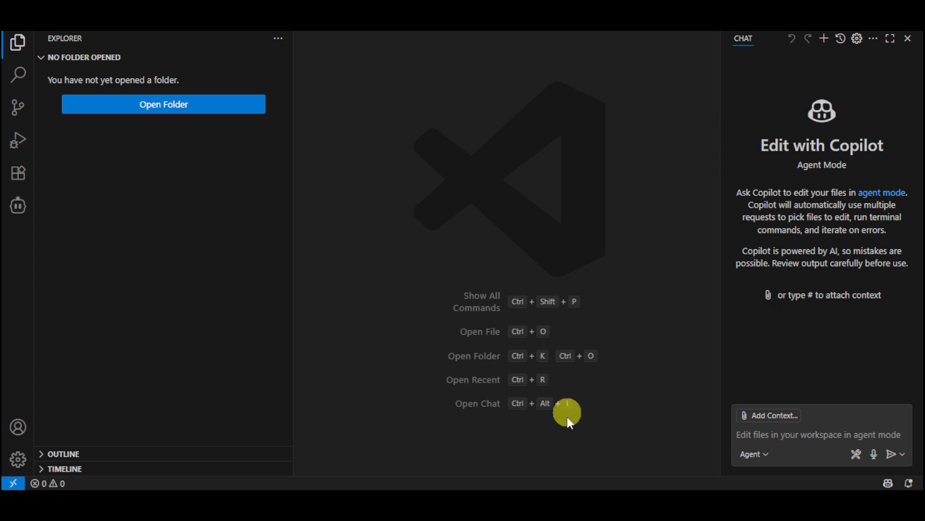
mouse_move(494, 118)
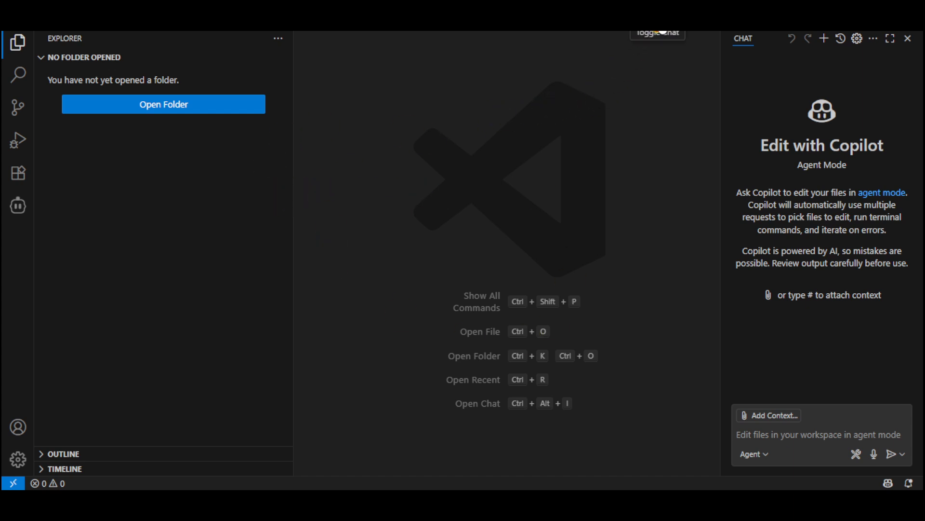
Search the Copilot chat panel and its configuration menus for a sign-out or account option
click(657, 32)
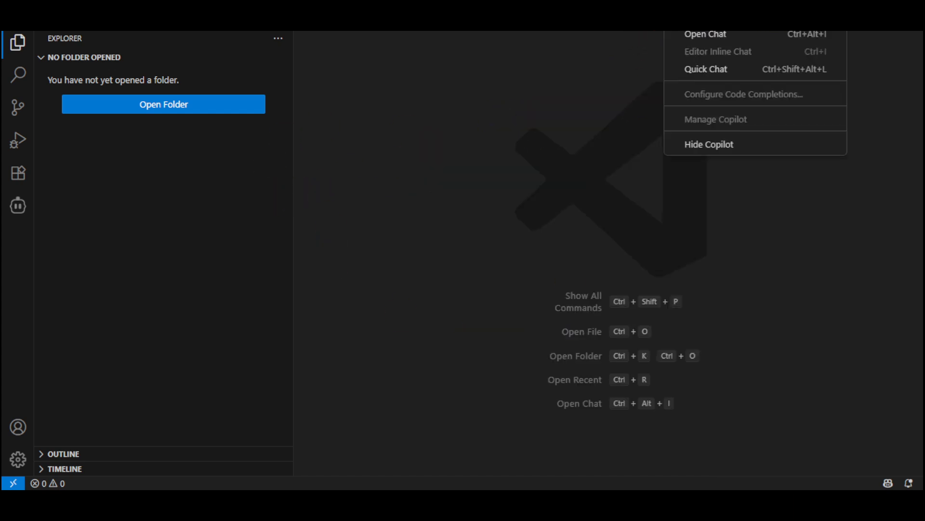
click(705, 33)
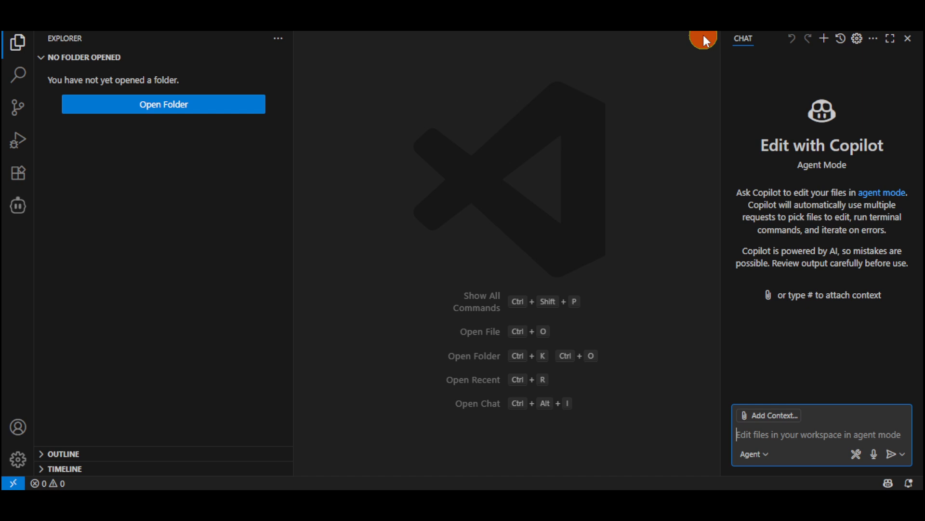
mouse_move(858, 39)
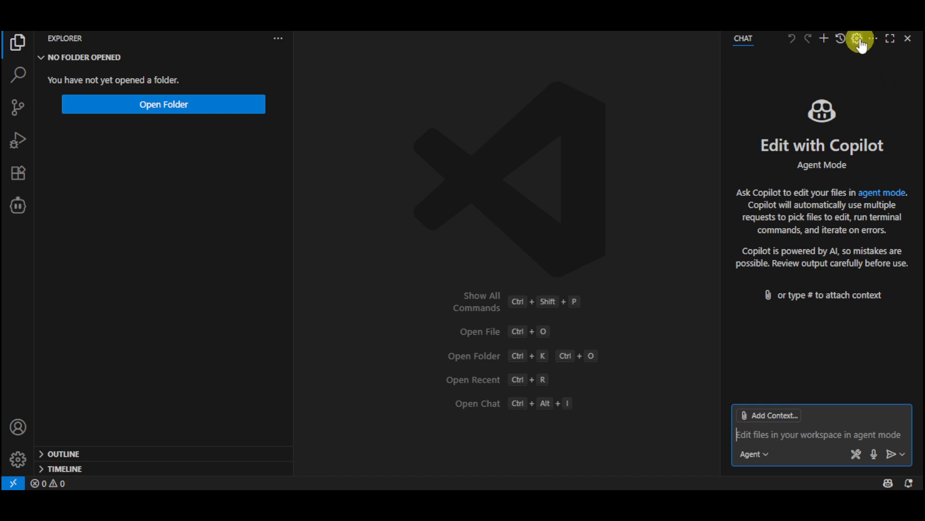
click(858, 38)
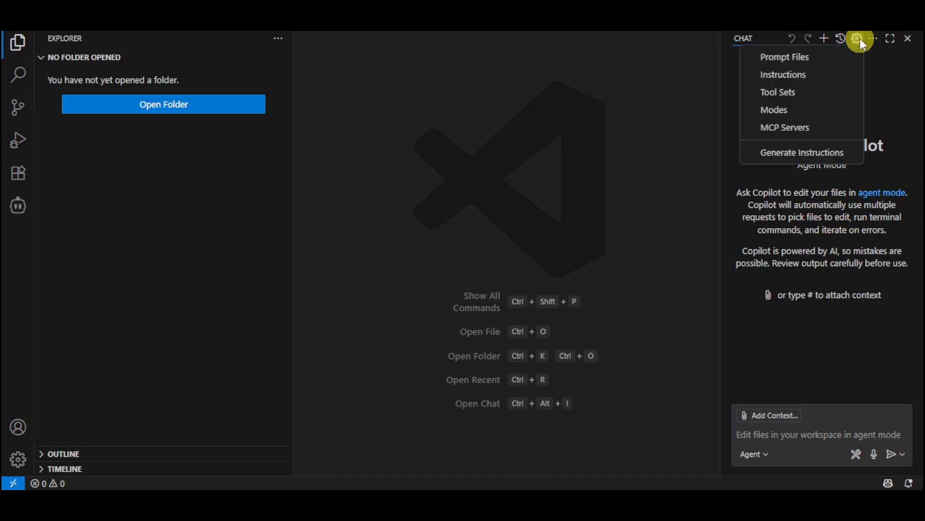
mouse_move(820, 142)
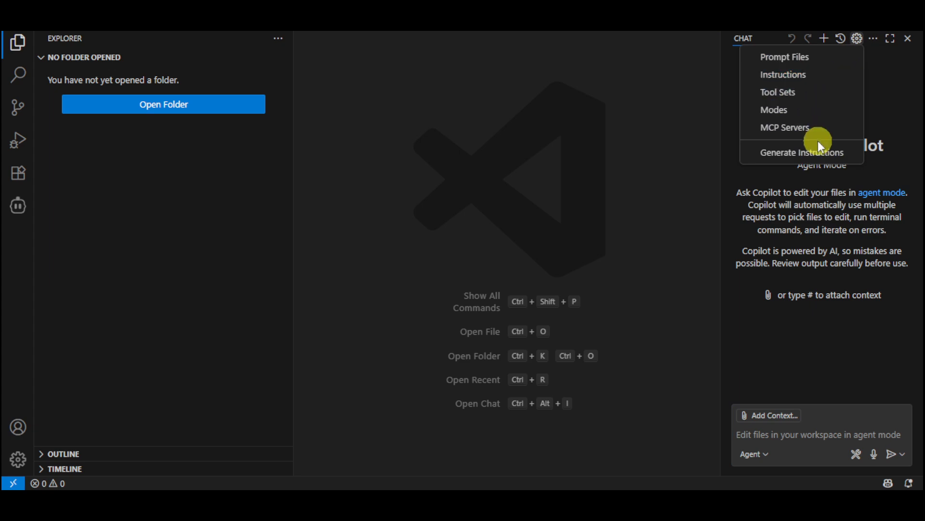
mouse_move(860, 46)
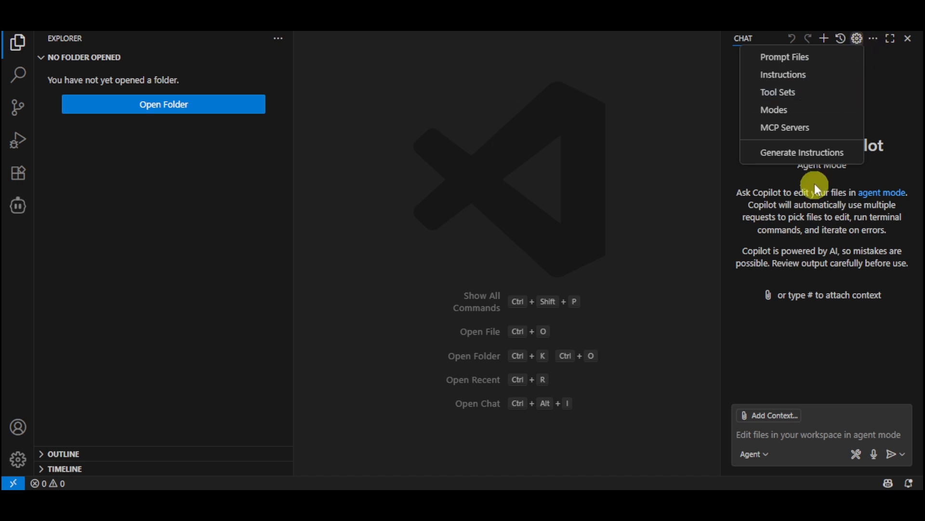
click(874, 38)
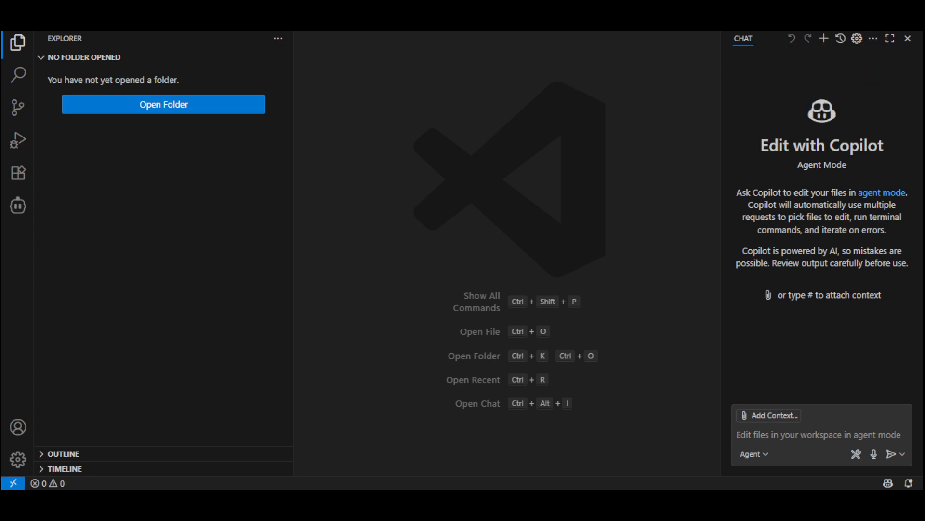
click(874, 39)
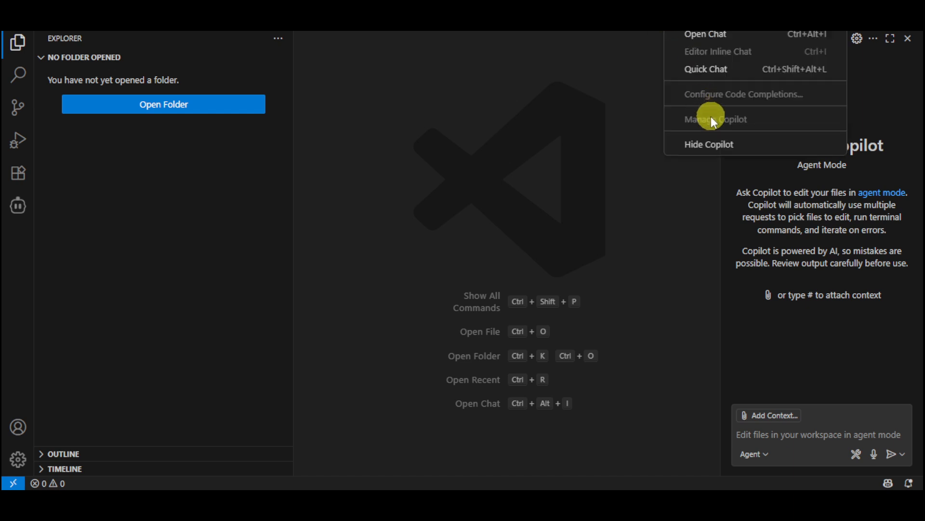
mouse_move(794, 124)
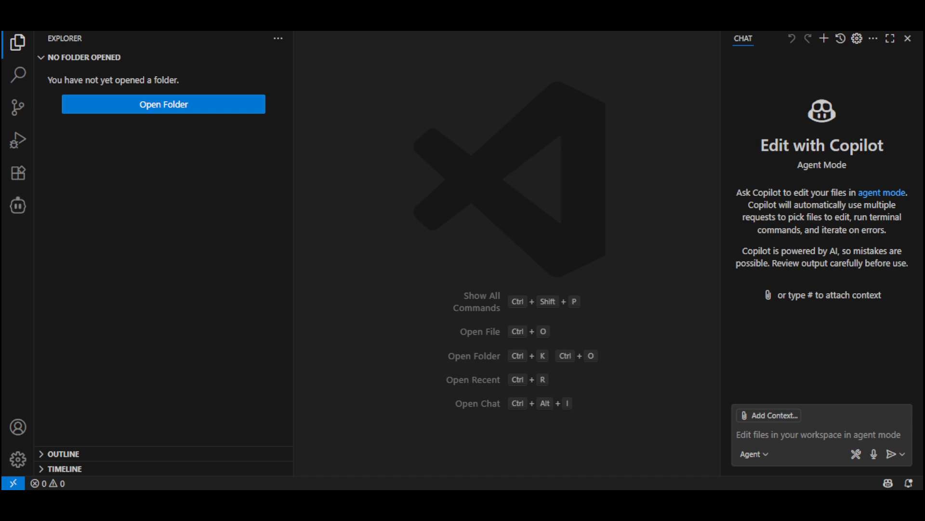
mouse_move(843, 365)
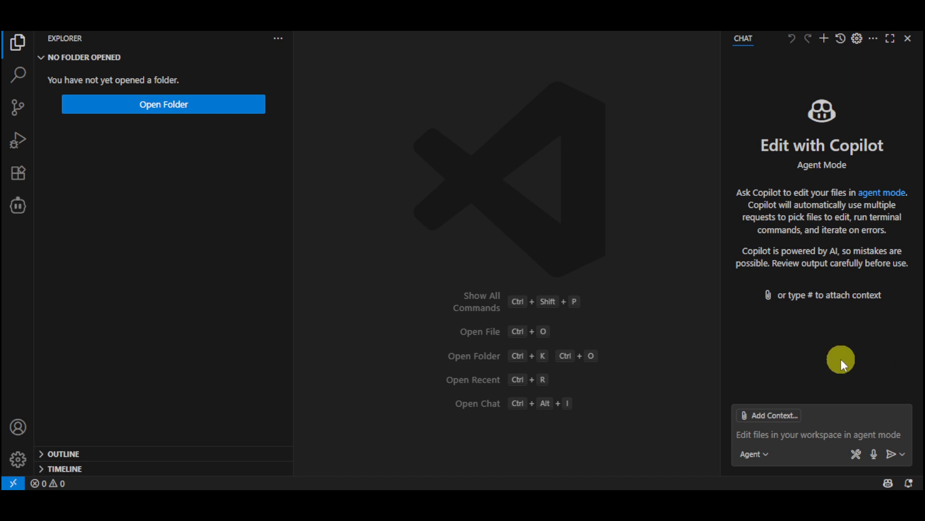
mouse_move(598, 444)
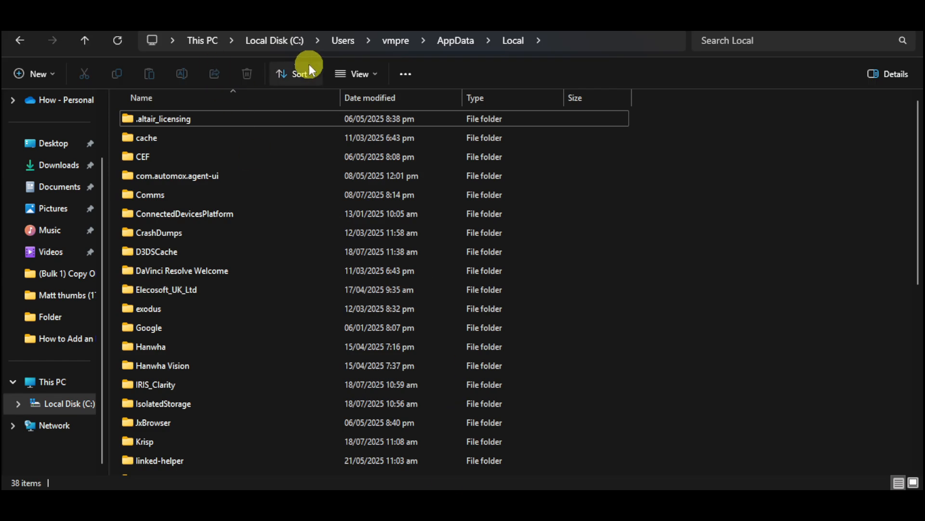
mouse_move(375, 41)
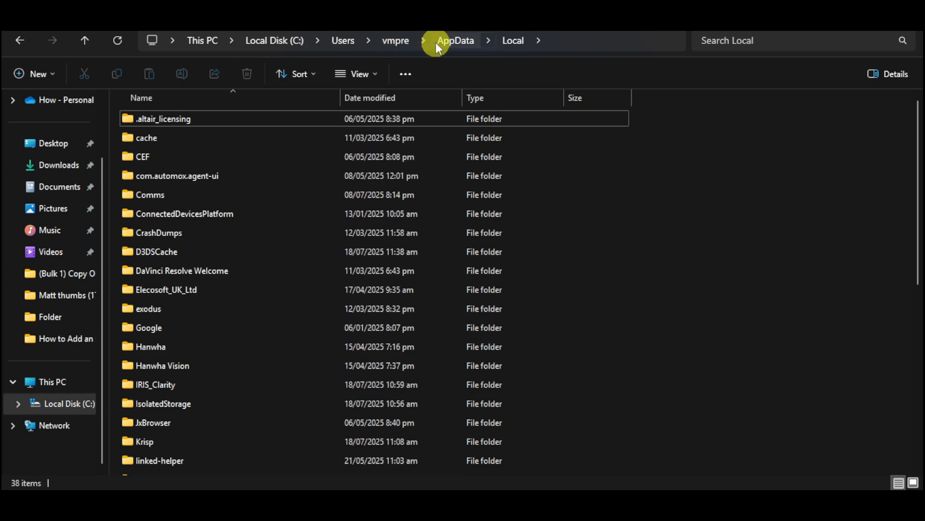
mouse_move(513, 40)
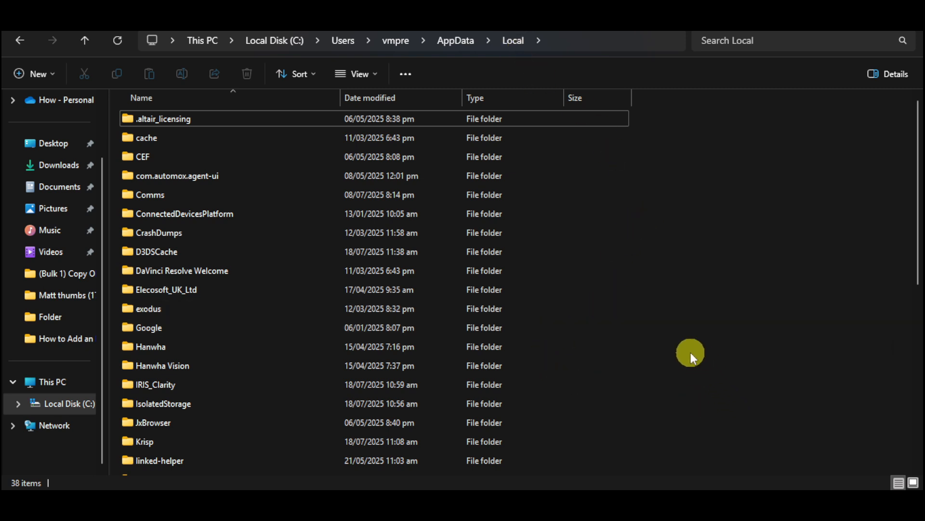
mouse_move(686, 355)
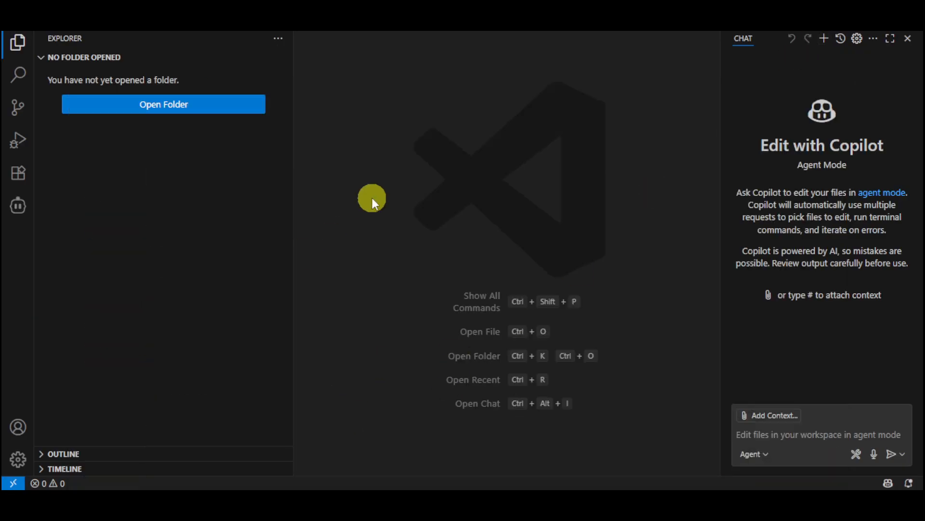
mouse_move(374, 205)
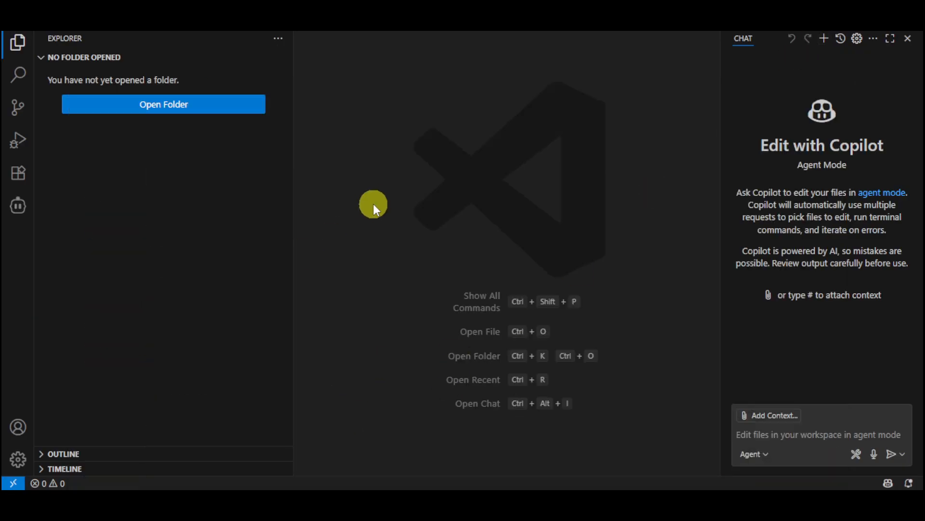